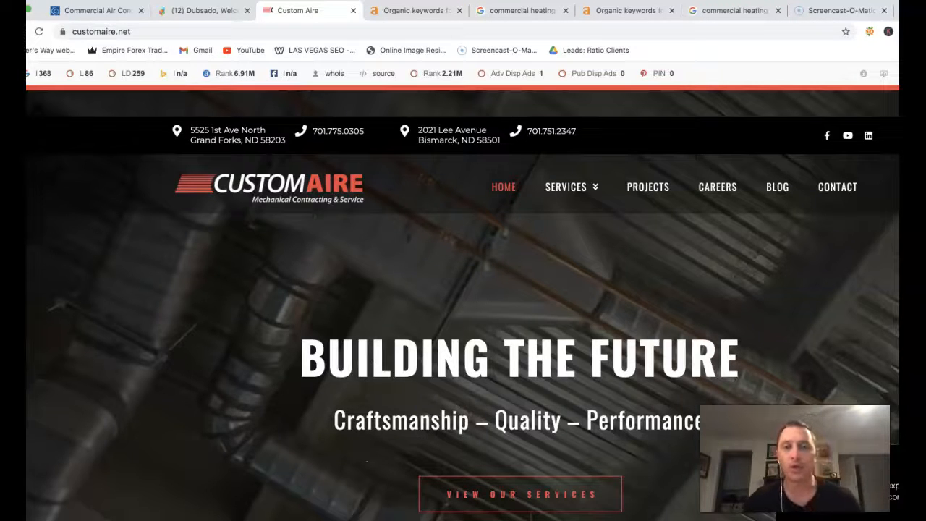
Step: Save the page, then scroll through customaire.net's Ahrefs organic keywords sorted by traffic
key("cmd+s")
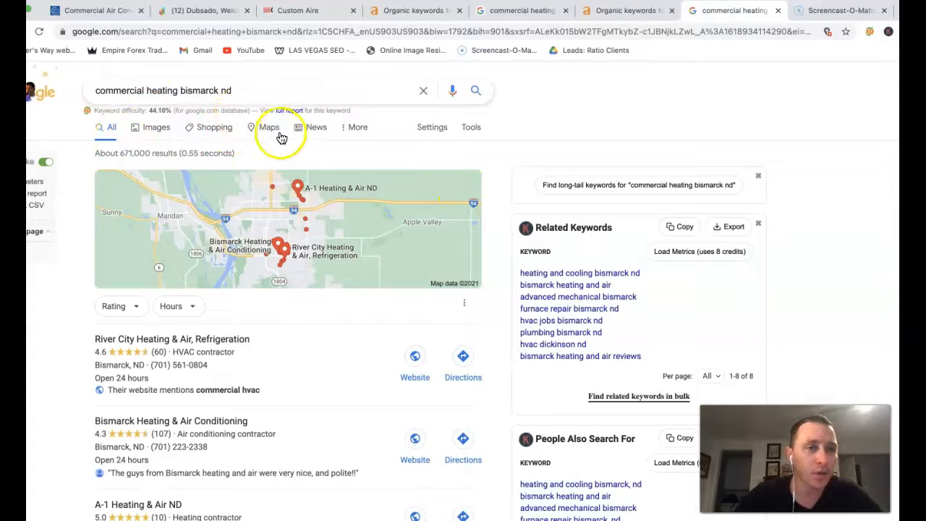
scroll("down", 3)
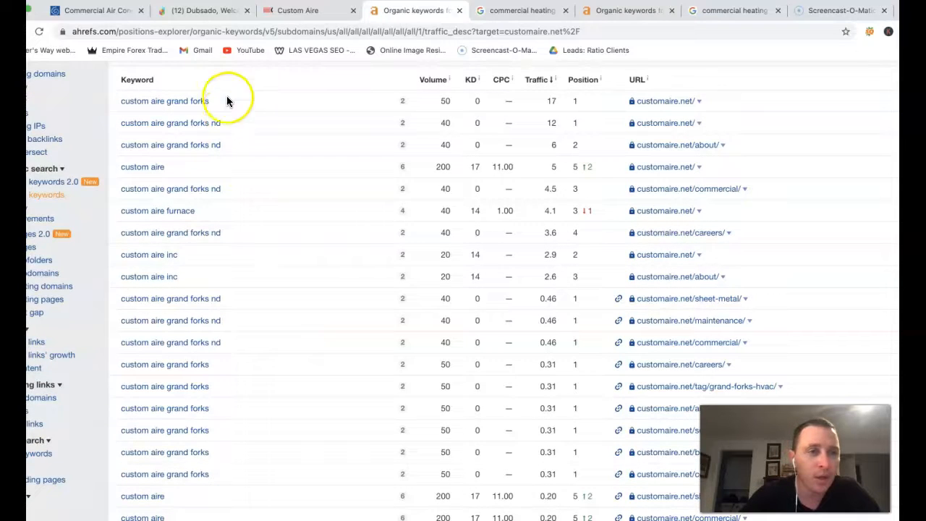
scroll("down", 3)
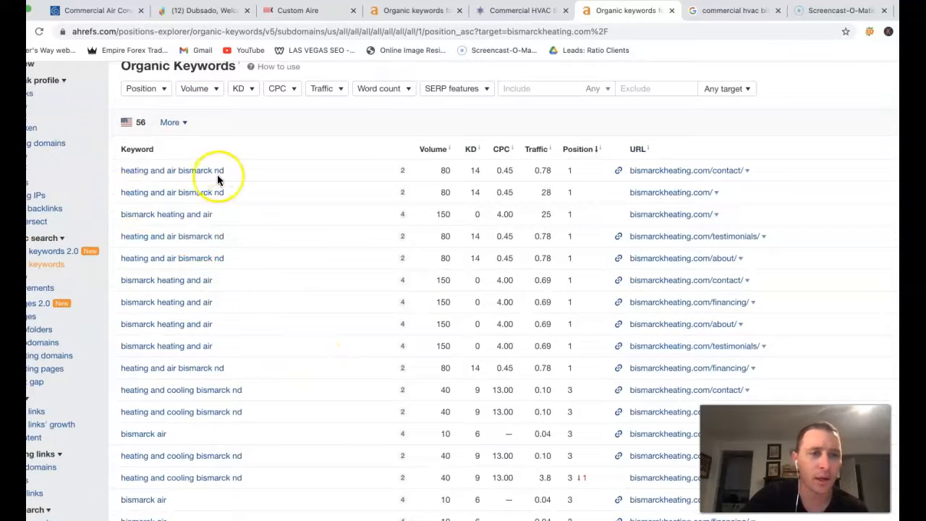
Step: Scroll bismarckheating.com's position-sorted keywords to 'heating and cooling bismarck nd' at position 3
scroll("down", 3)
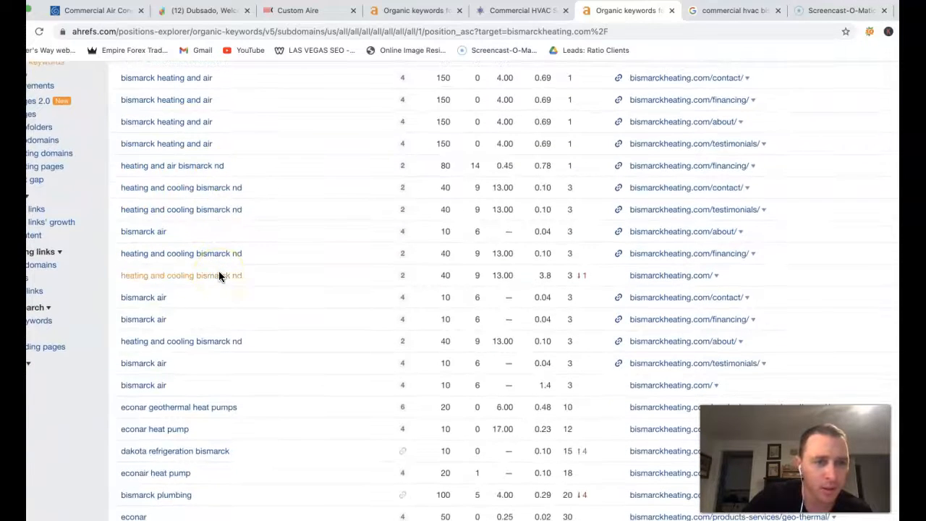